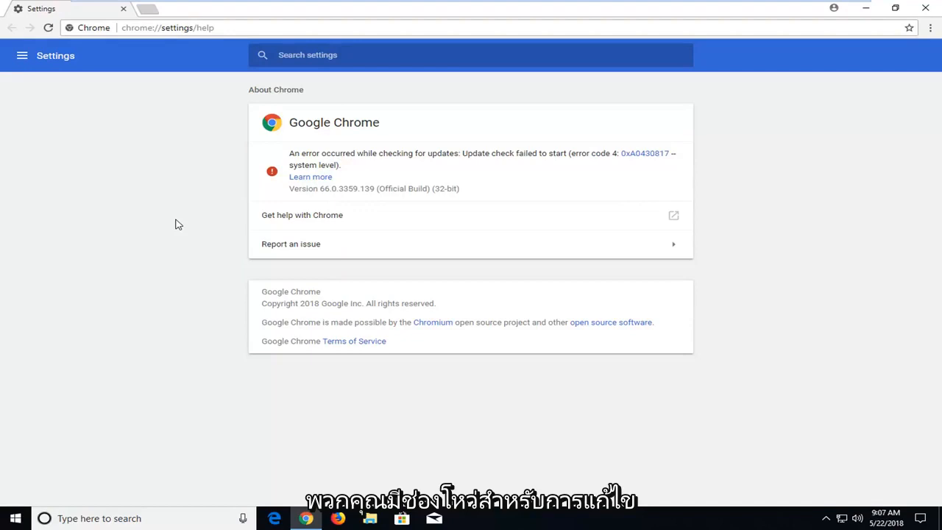
pyautogui.moveTo(619, 171)
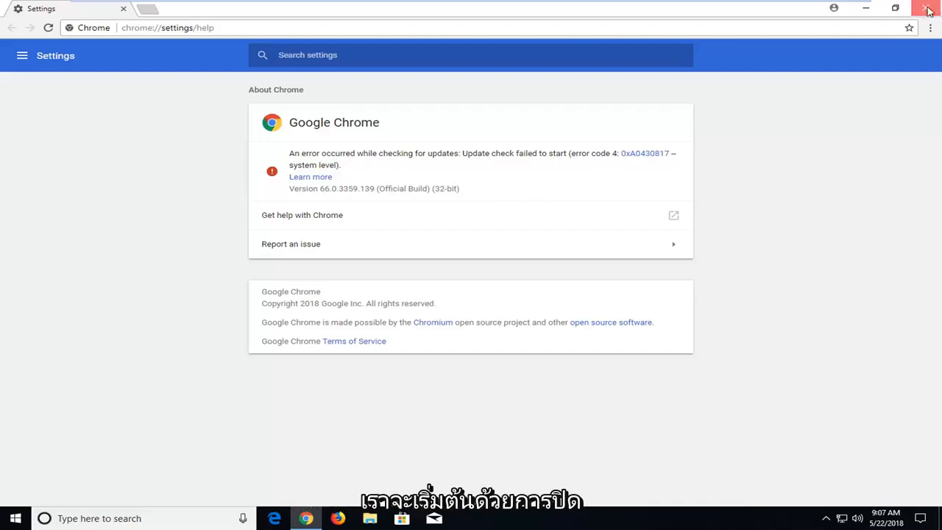
# Close Chrome and launch the Services desktop app from a Start menu search for 'ser'.
pyautogui.click(929, 10)
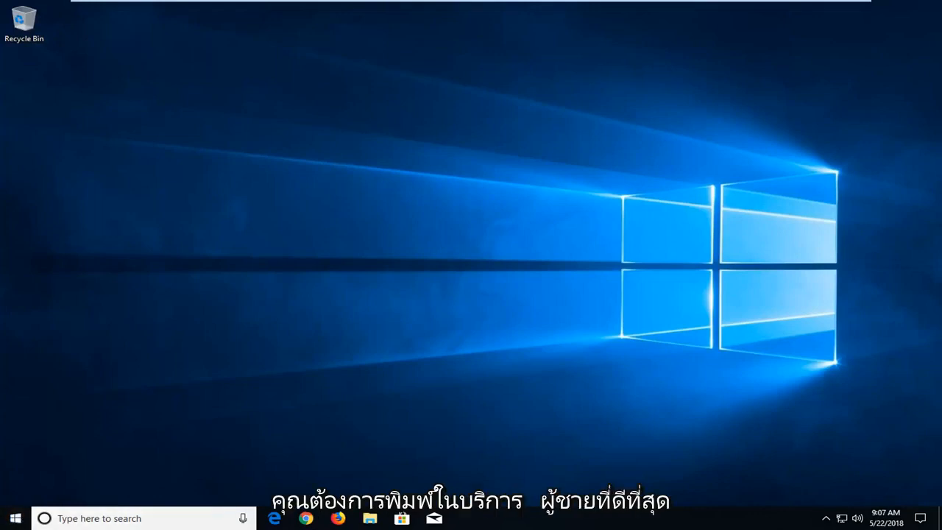
pyautogui.write('services')
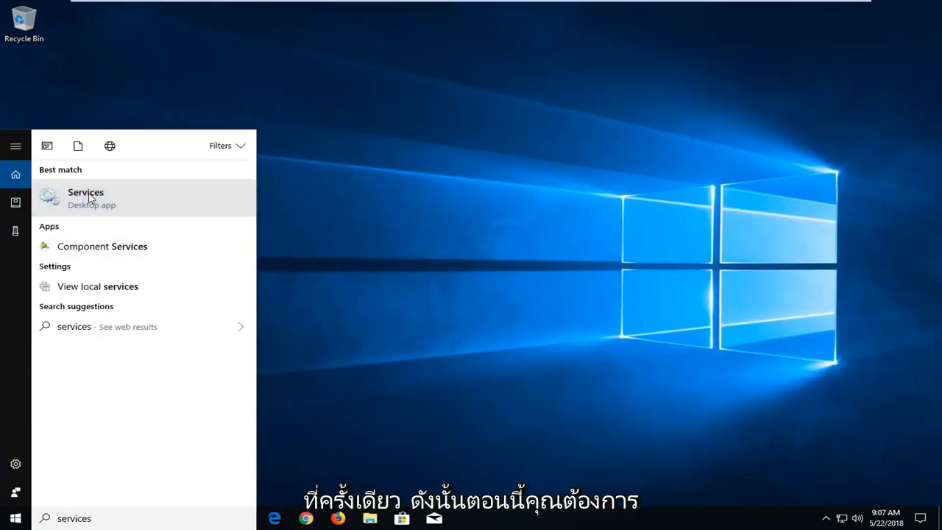
pyautogui.click(86, 198)
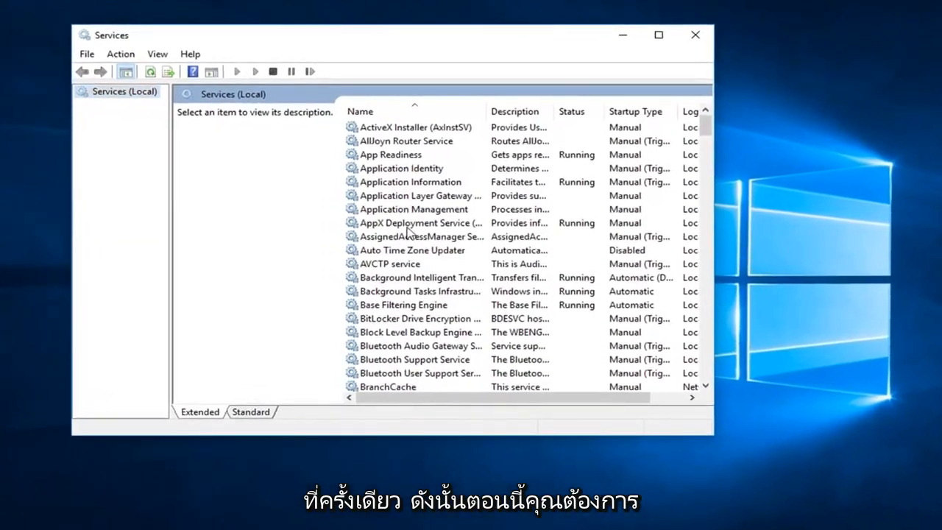
# Try starting Google Update Service (gupdate) and acknowledge that it started, then stopped.
pyautogui.click(415, 222)
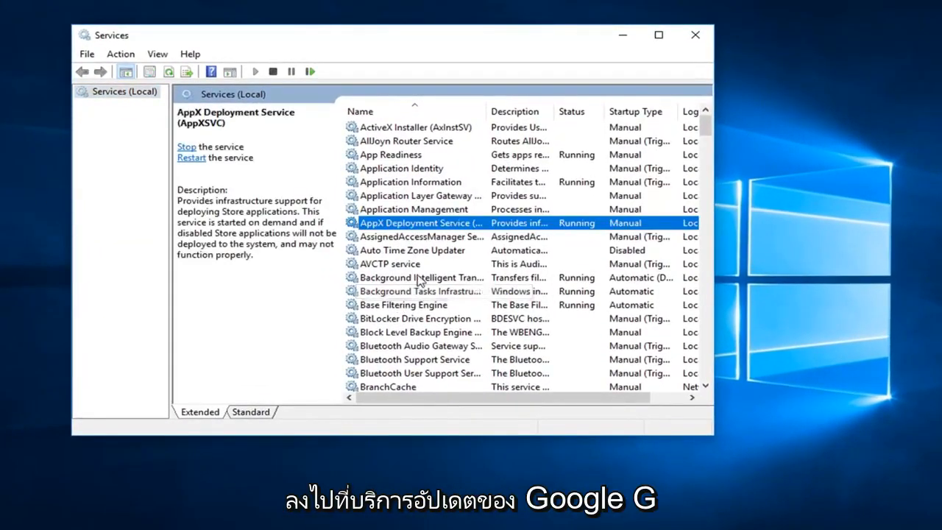
pyautogui.scroll(-3)
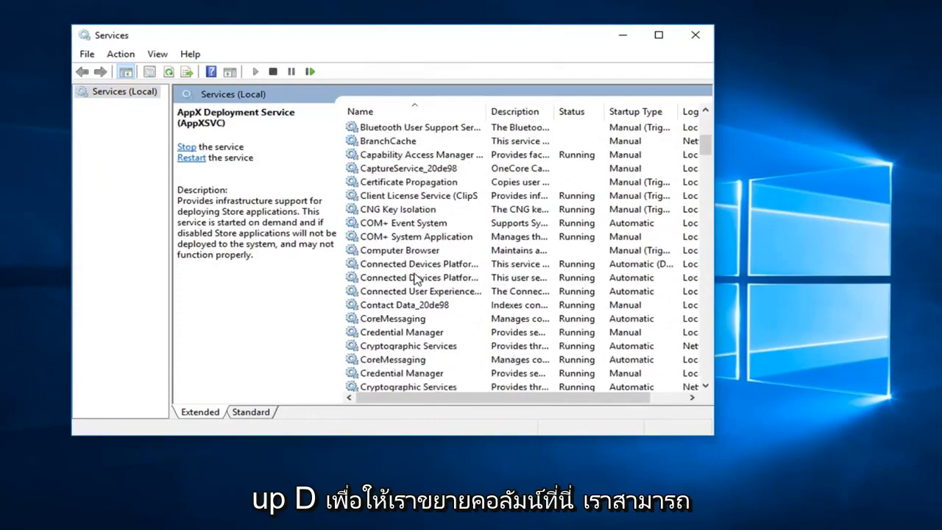
pyautogui.scroll(-3)
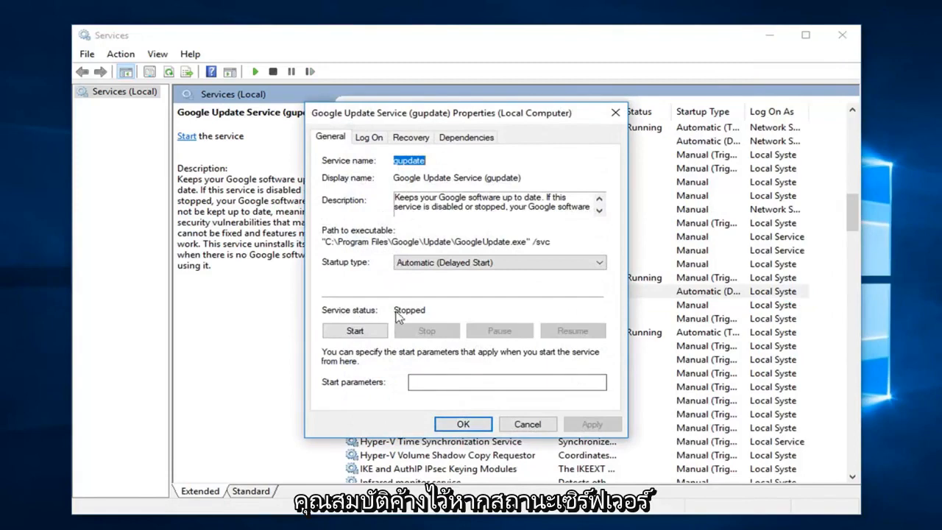
pyautogui.click(355, 330)
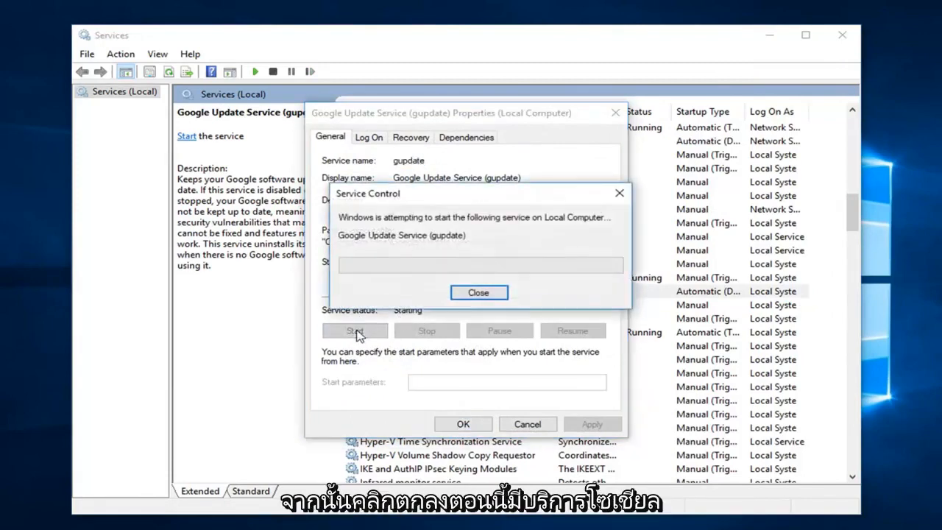
pyautogui.click(479, 292)
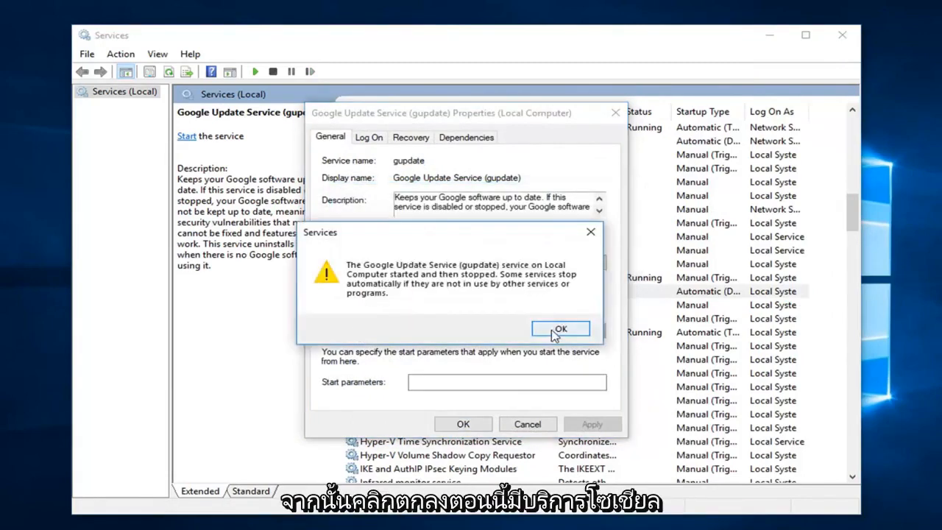
pyautogui.click(561, 328)
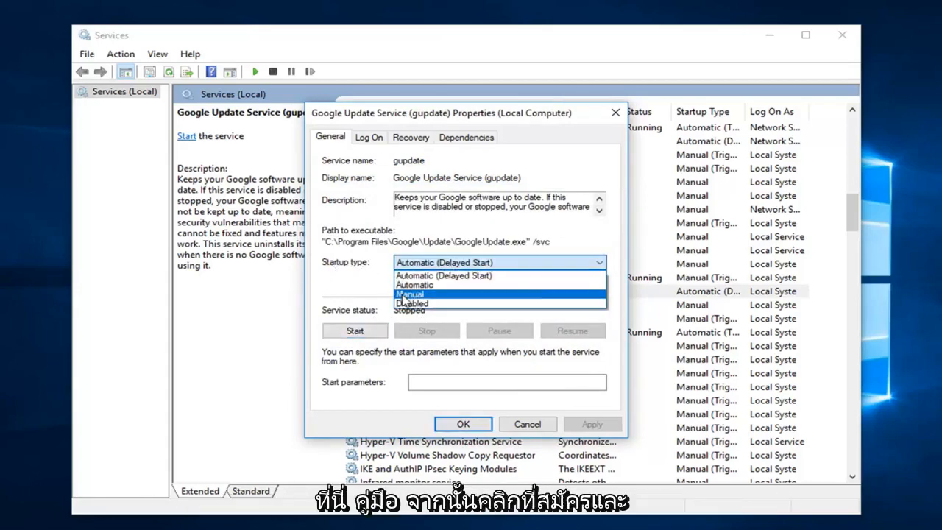
# Switch gupdate's startup type to Manual and confirm with OK.
pyautogui.click(412, 294)
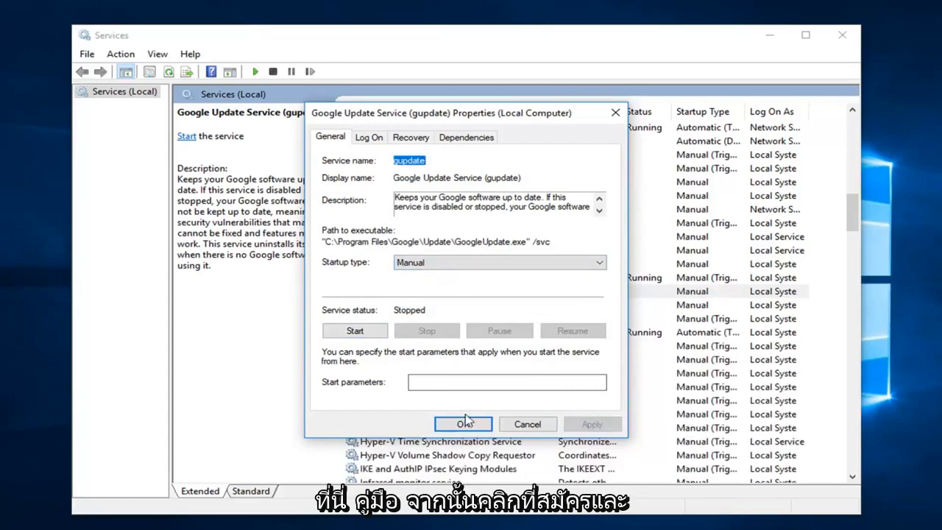
pyautogui.click(463, 424)
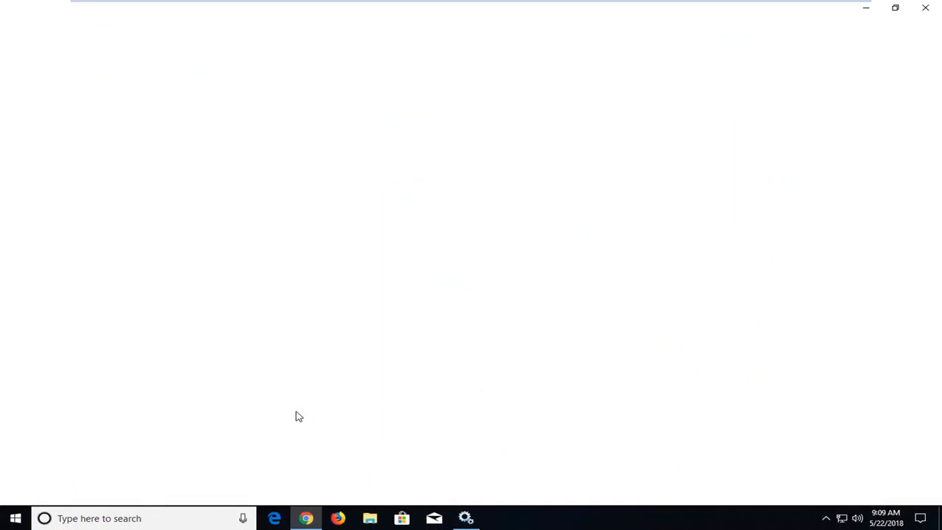
# In the new Chrome window, open the three-dot menu's Help submenu.
pyautogui.click(306, 518)
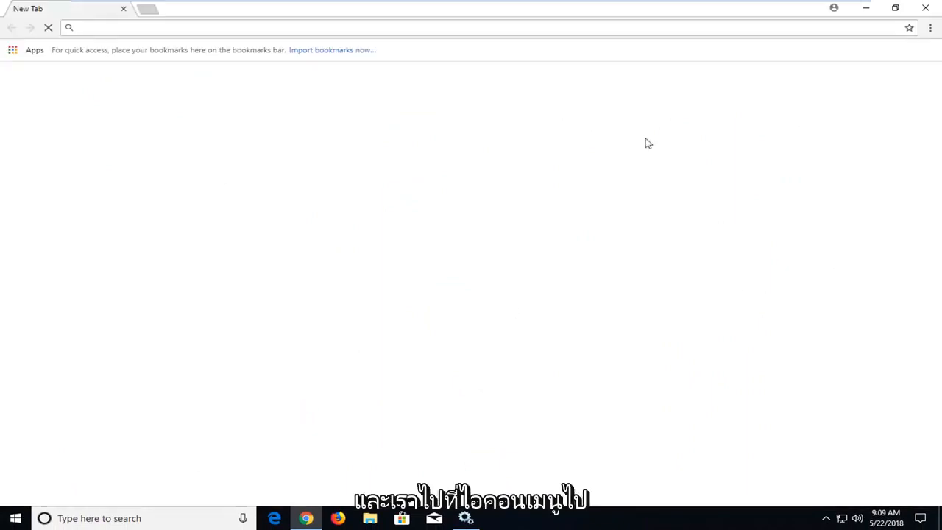
pyautogui.click(932, 28)
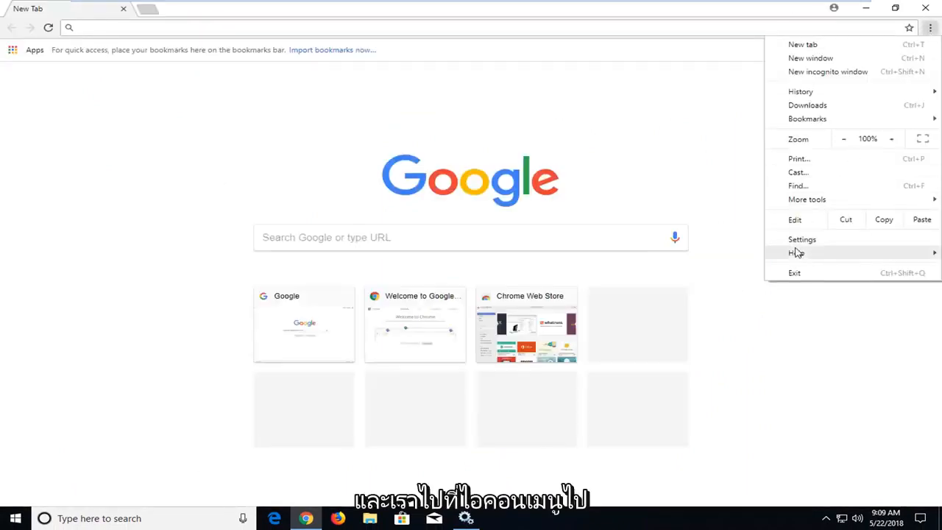
pyautogui.click(796, 252)
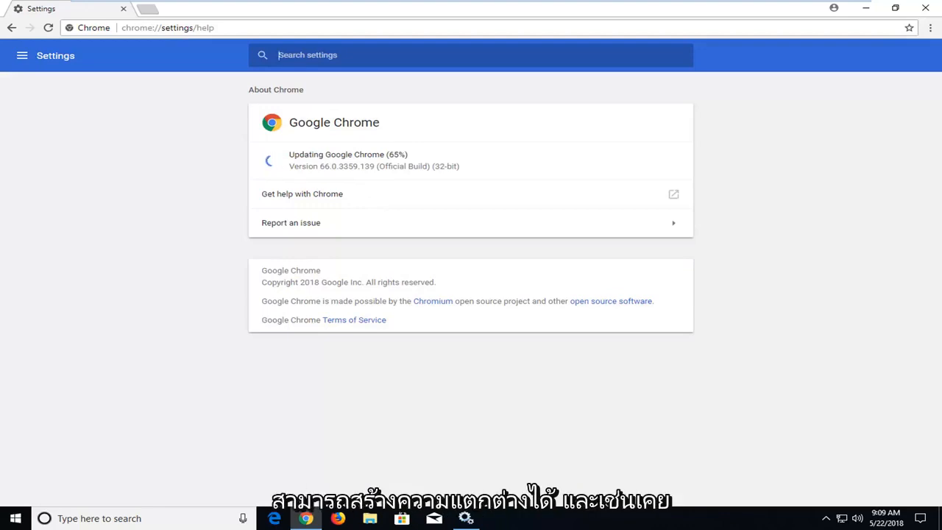
pyautogui.moveTo(363, 181)
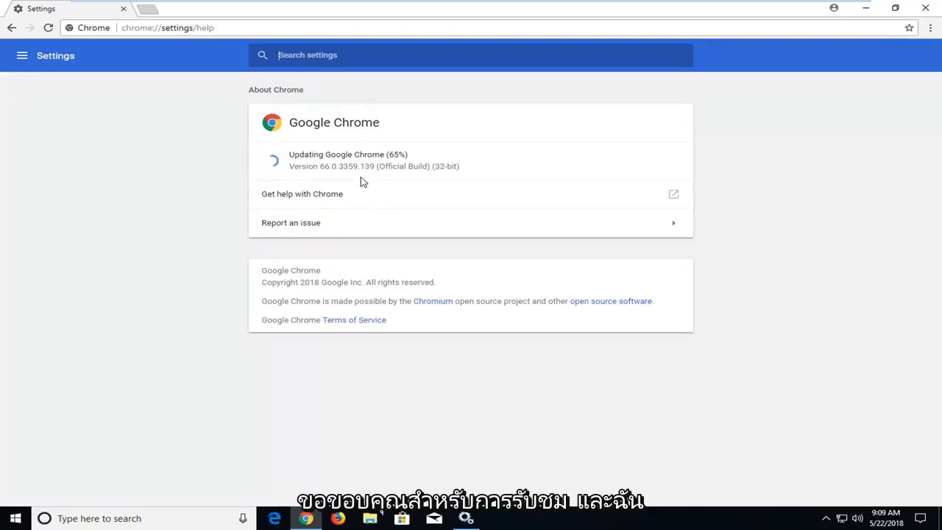